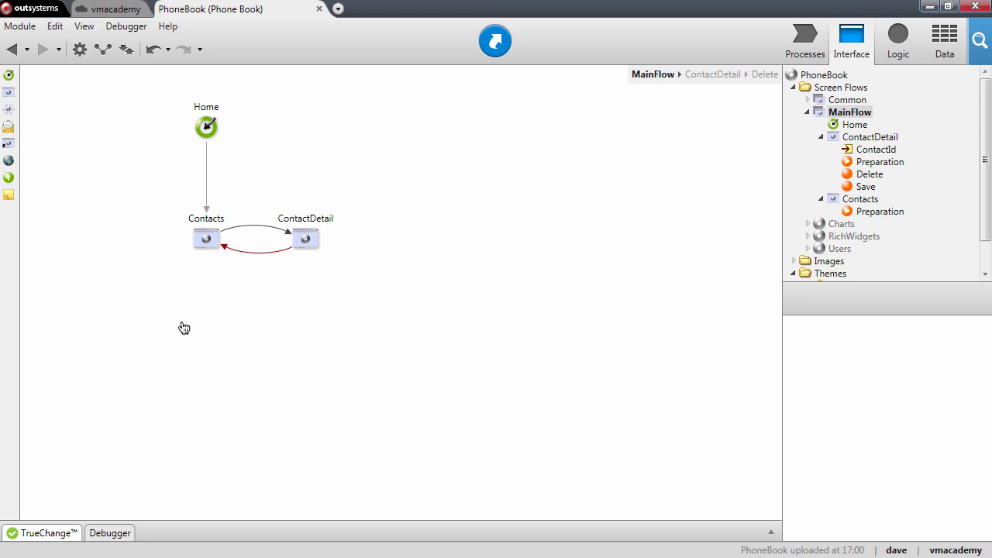
{"action": "mouse_move", "coordinate": [266, 319]}
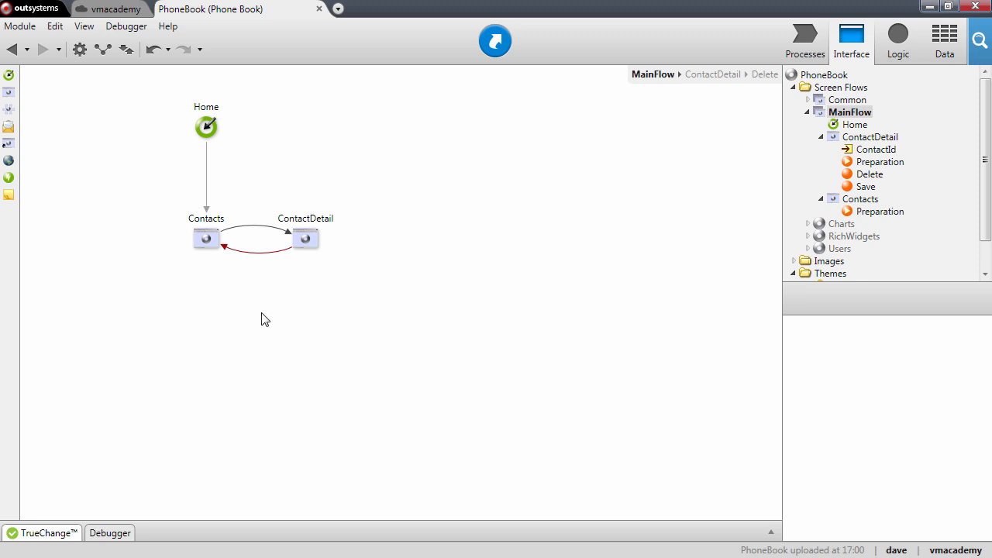
Step: Add two new attributes to the Contact entity, Email and Notes
{"action": "left_click", "coordinate": [944, 41]}
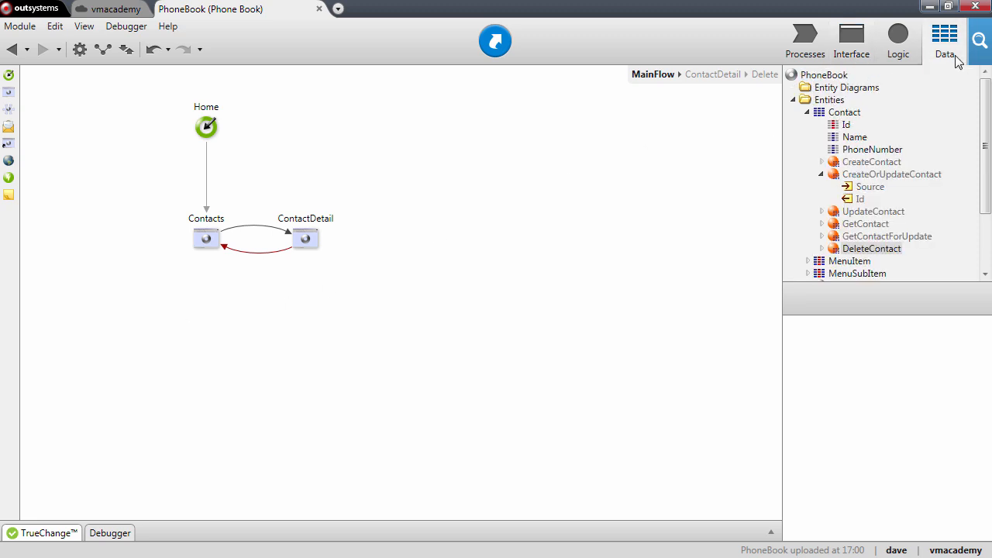
{"action": "left_click", "coordinate": [855, 136]}
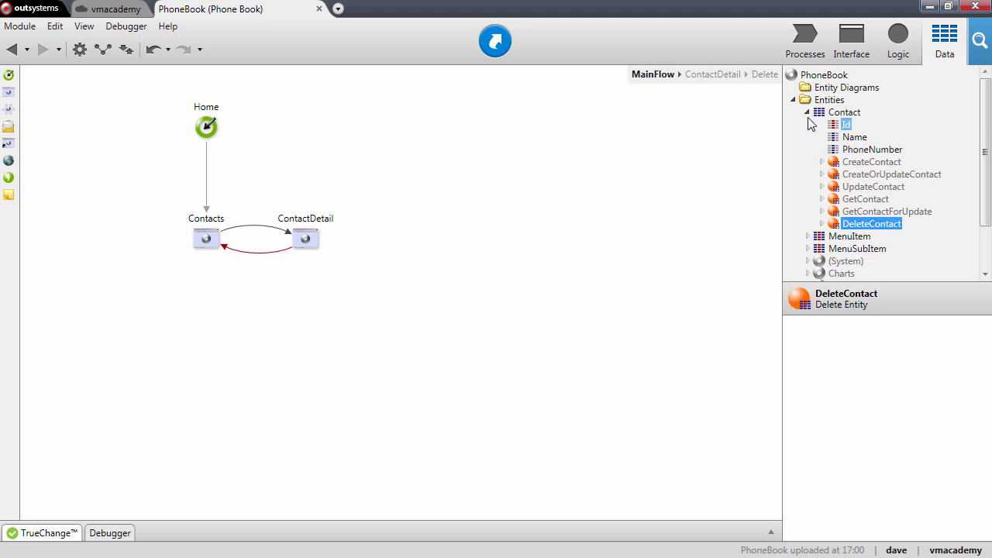
{"action": "right_click", "coordinate": [844, 111]}
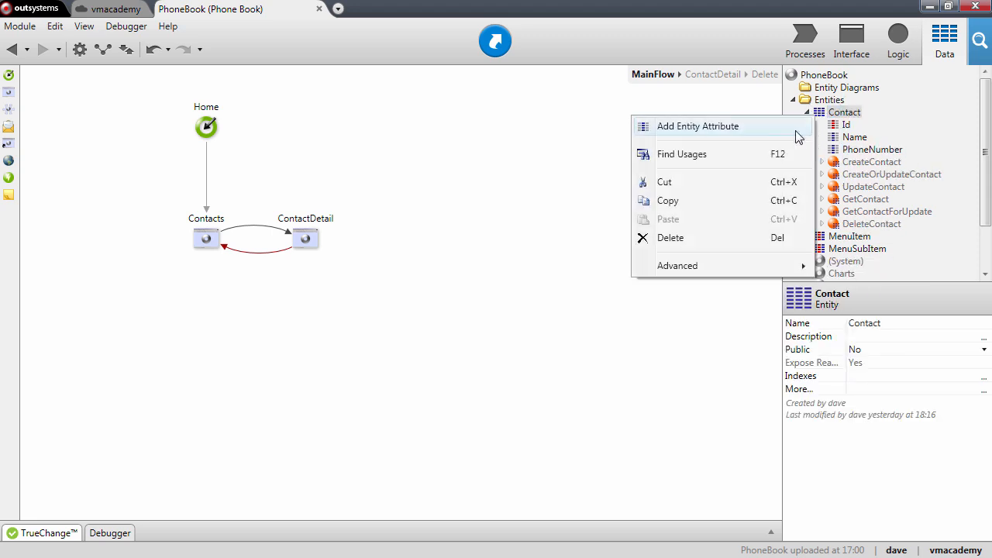
{"action": "left_click", "coordinate": [697, 125]}
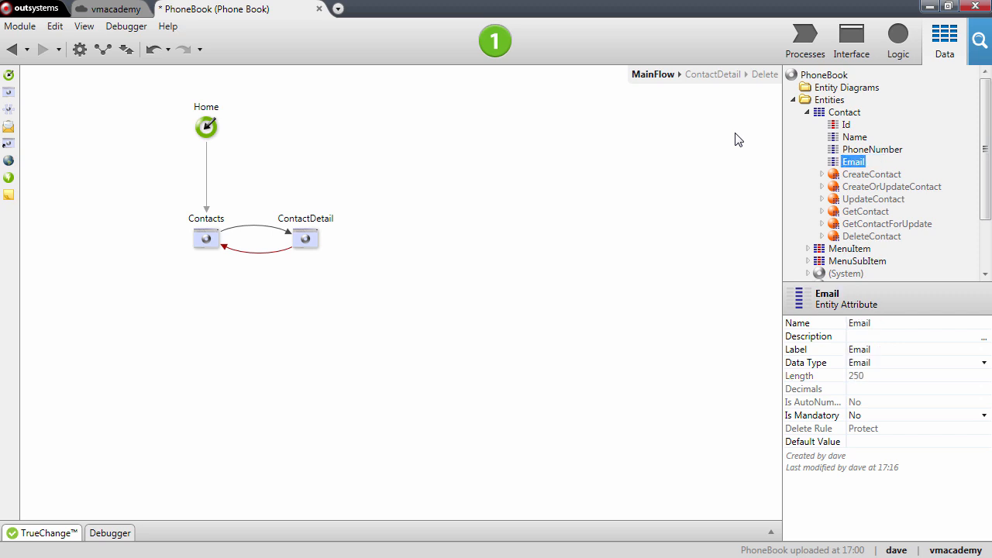
{"action": "right_click", "coordinate": [844, 111]}
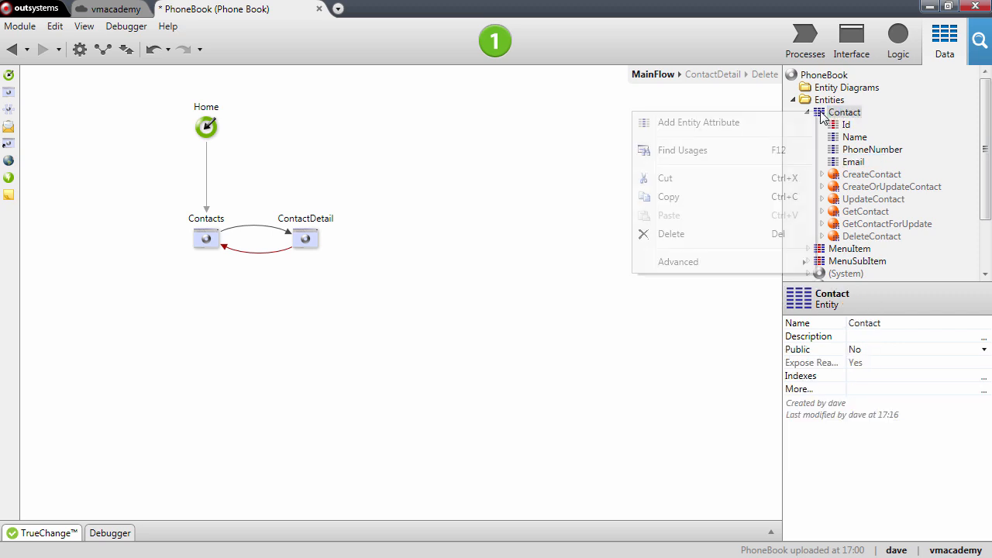
{"action": "left_click", "coordinate": [698, 123]}
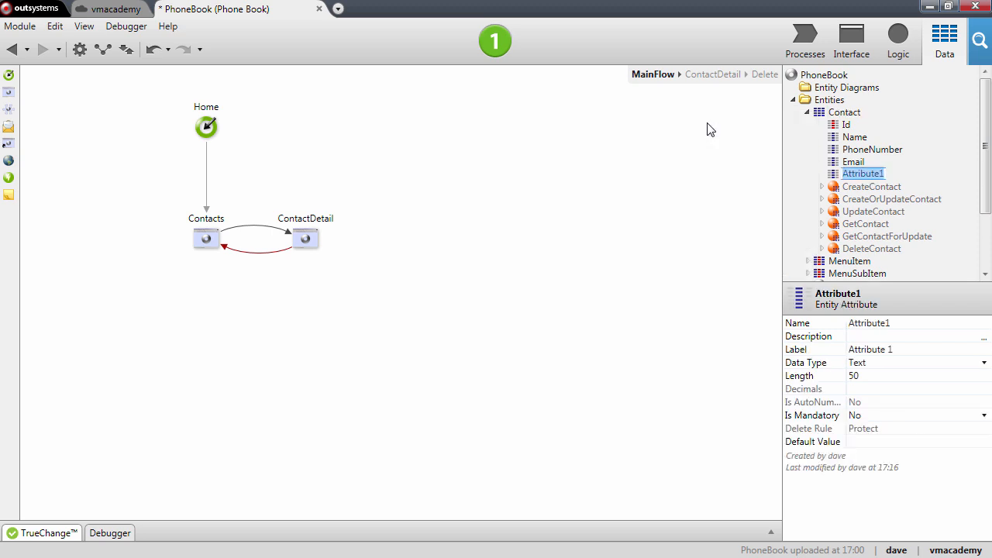
{"action": "type", "text": "Notes"}
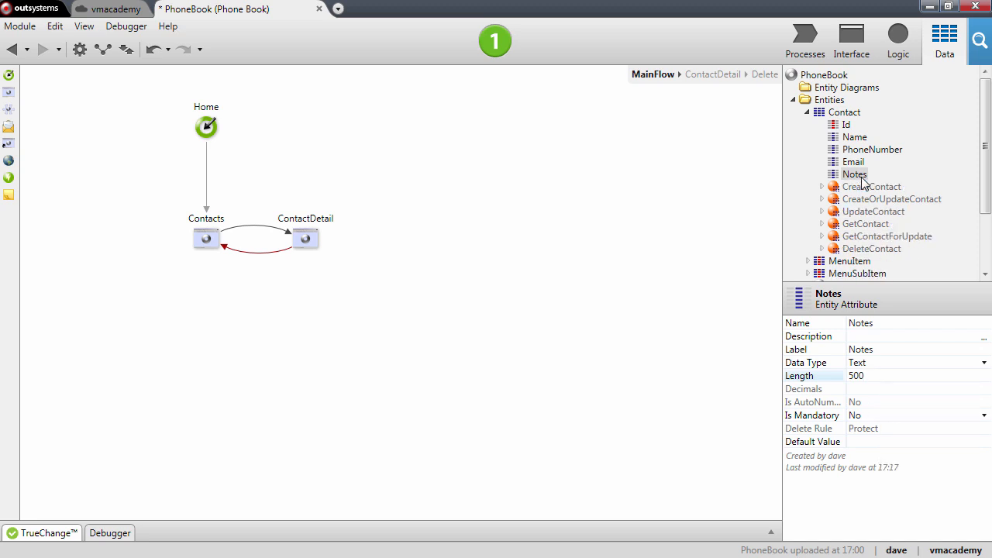
Step: Set the Notes attribute to Text type with length 500
{"action": "left_click", "coordinate": [844, 112]}
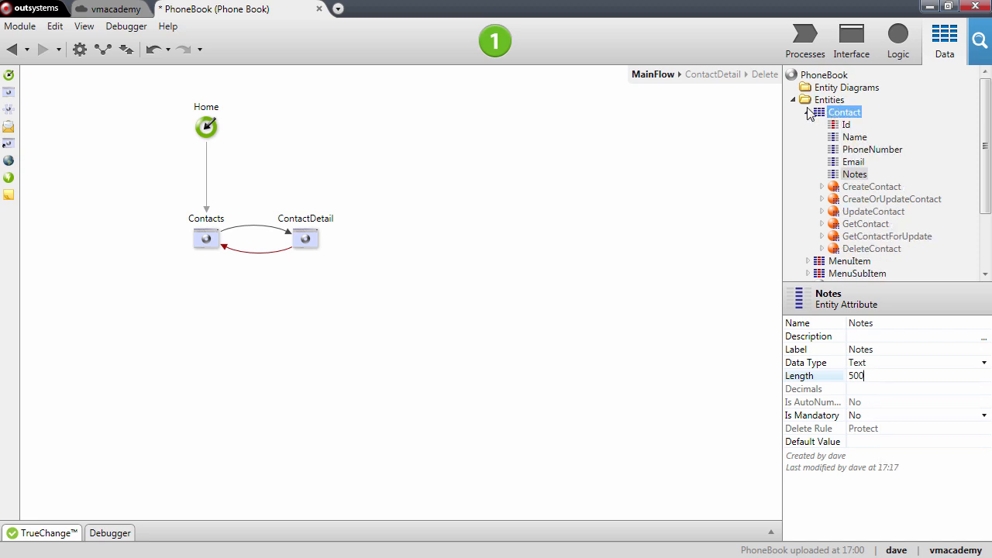
{"action": "left_click", "coordinate": [846, 125]}
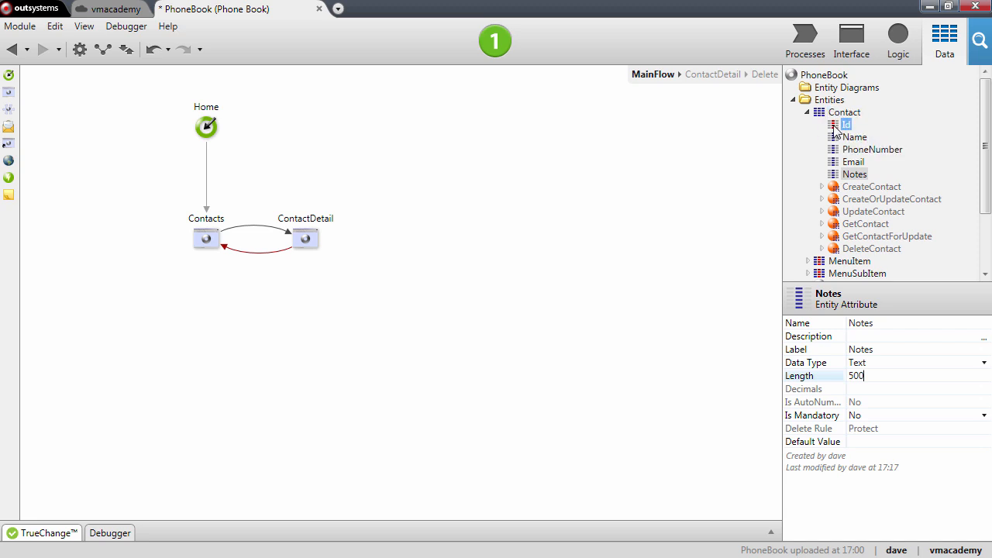
{"action": "left_click", "coordinate": [845, 111]}
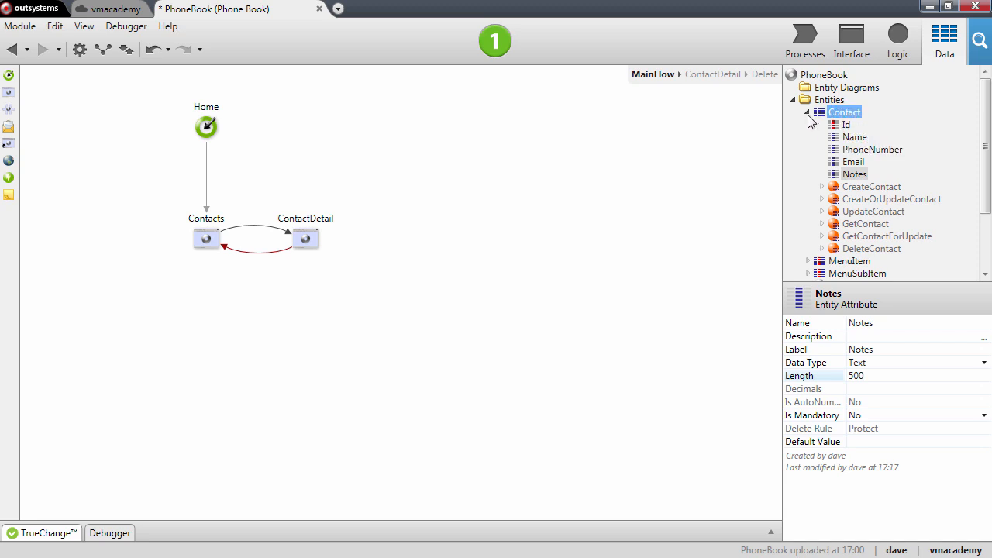
{"action": "left_click", "coordinate": [872, 149]}
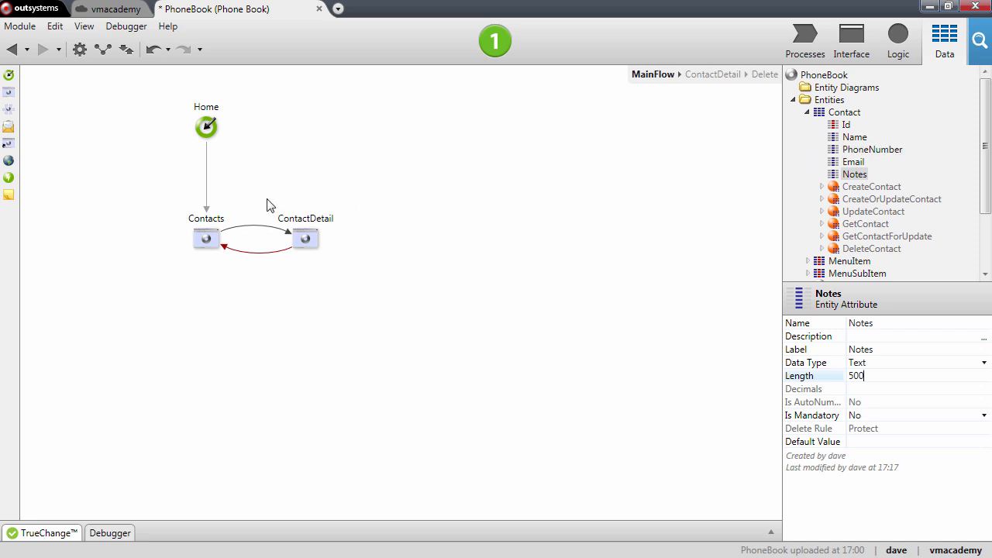
{"action": "mouse_move", "coordinate": [619, 172]}
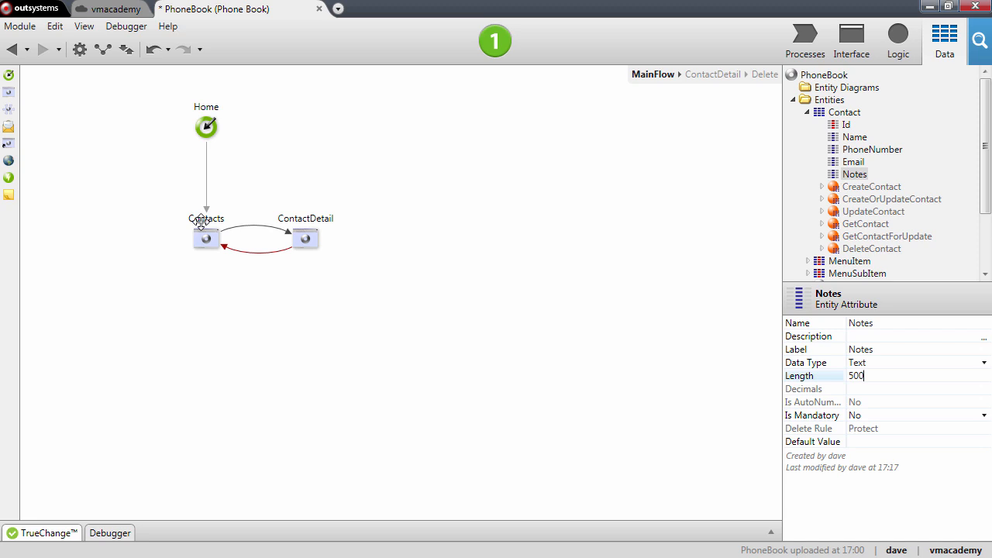
Step: Put an Email column in the Contacts screen's table, then switch to ContactDetail
{"action": "double_click", "coordinate": [205, 238]}
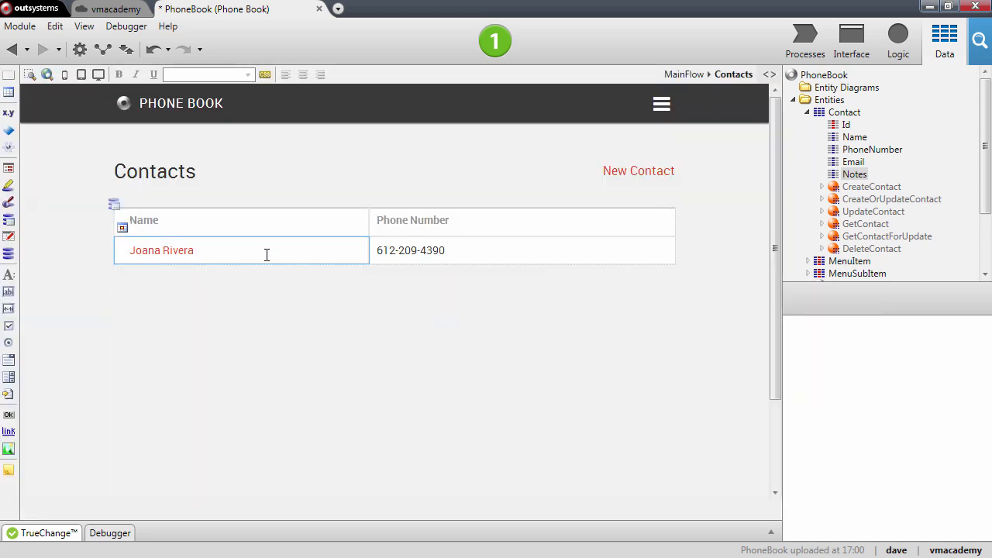
{"action": "left_click", "coordinate": [853, 161]}
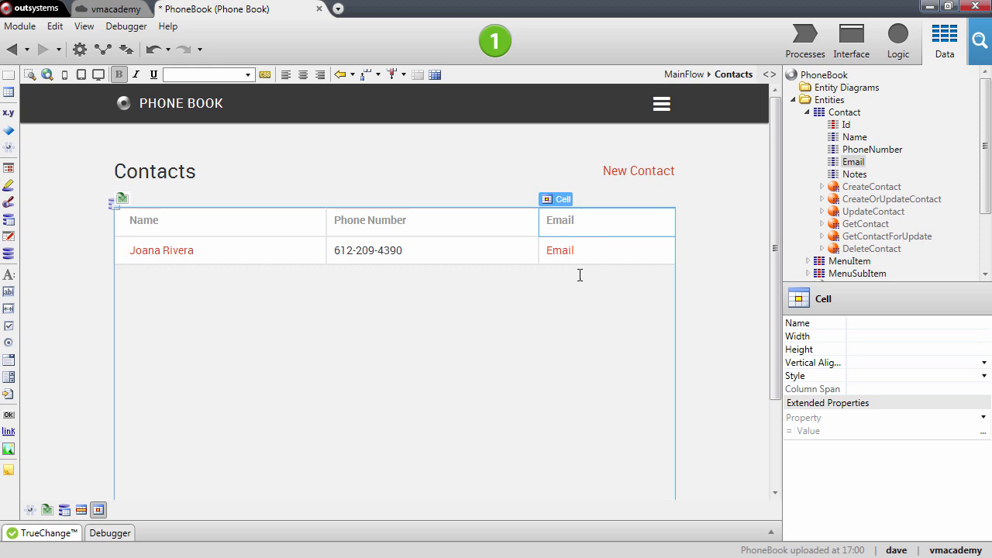
{"action": "left_click", "coordinate": [851, 41]}
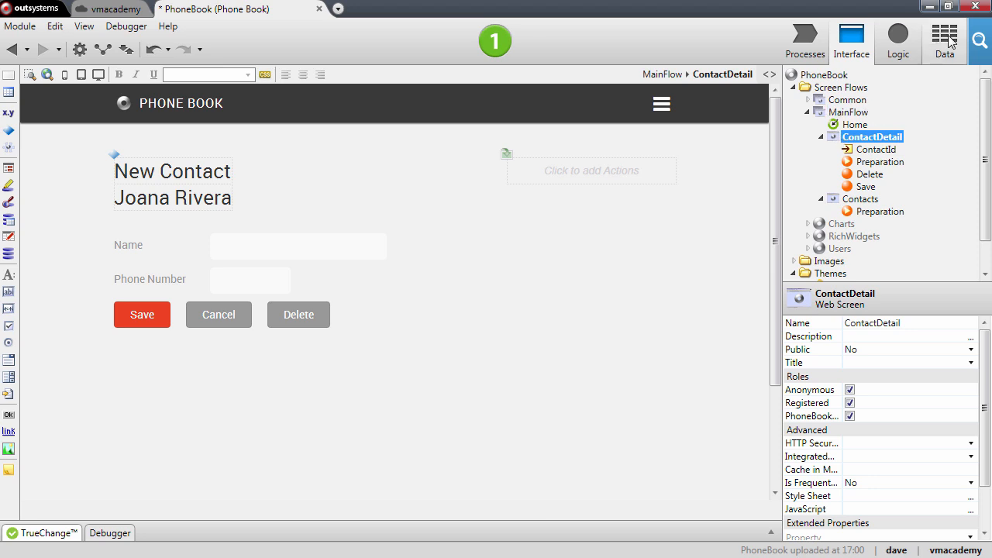
Step: Place Email and Notes inputs below Phone Number on the ContactDetail form
{"action": "left_click", "coordinate": [944, 40]}
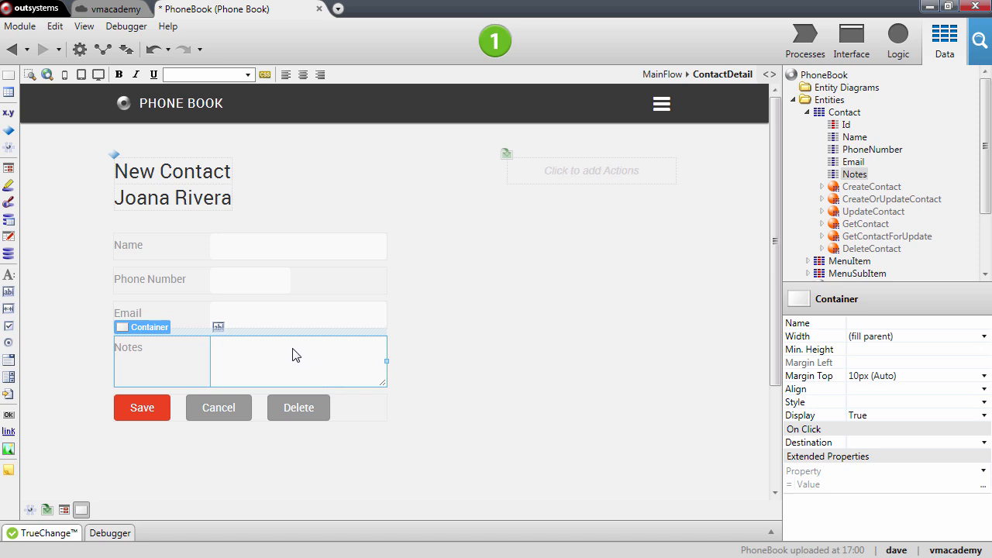
{"action": "left_click", "coordinate": [853, 161]}
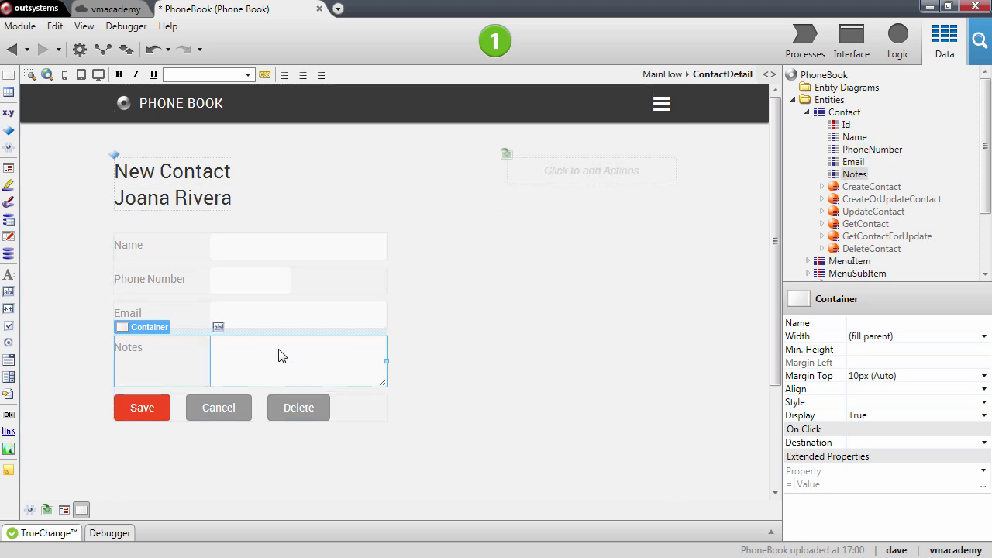
{"action": "left_click", "coordinate": [298, 315]}
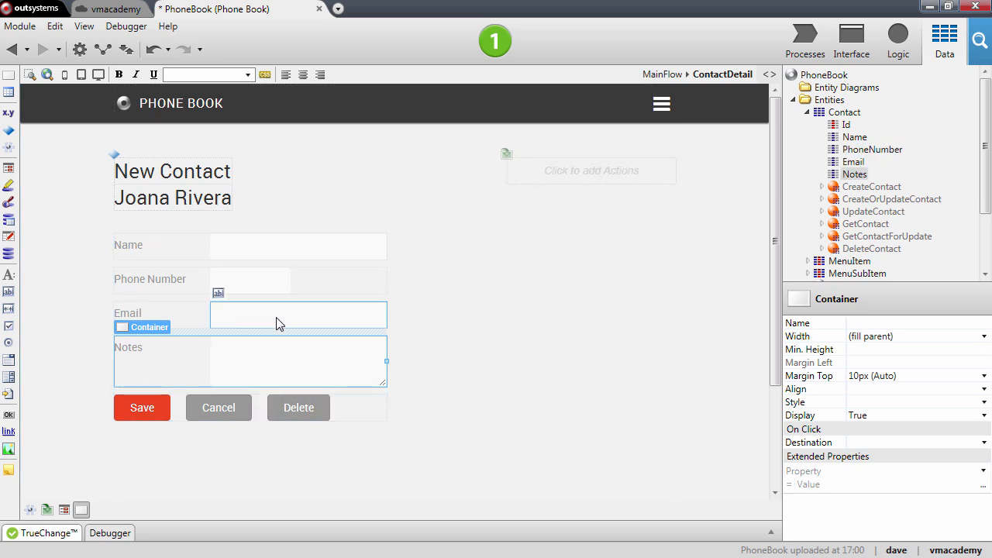
{"action": "mouse_move", "coordinate": [403, 328]}
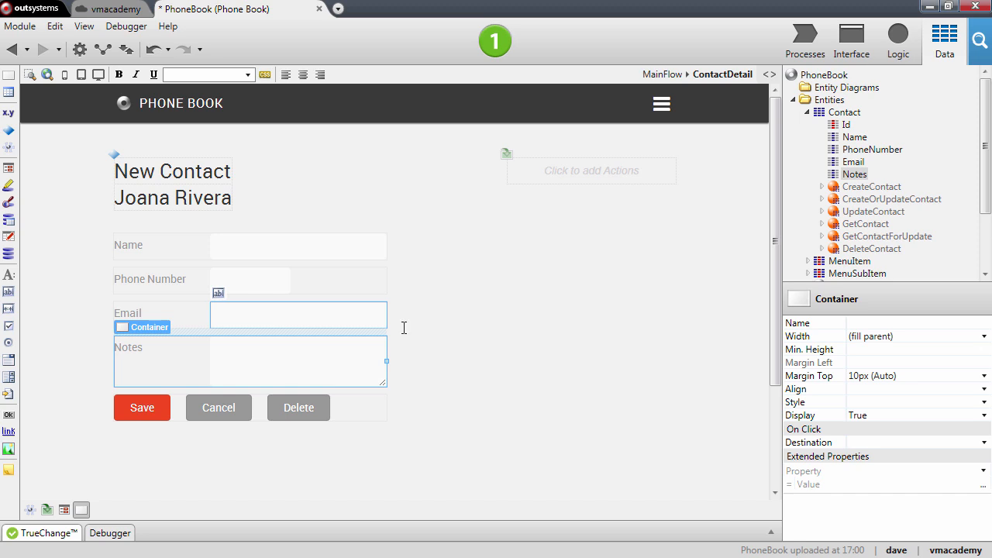
{"action": "mouse_move", "coordinate": [494, 40]}
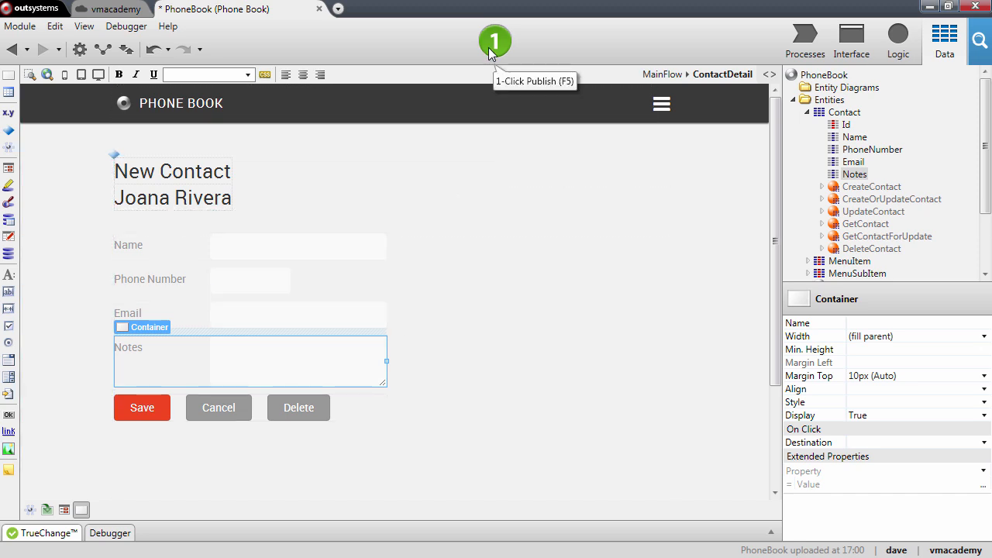
Step: Run 1-Click Publish for the PhoneBook module and wait for Done
{"action": "left_click", "coordinate": [495, 41]}
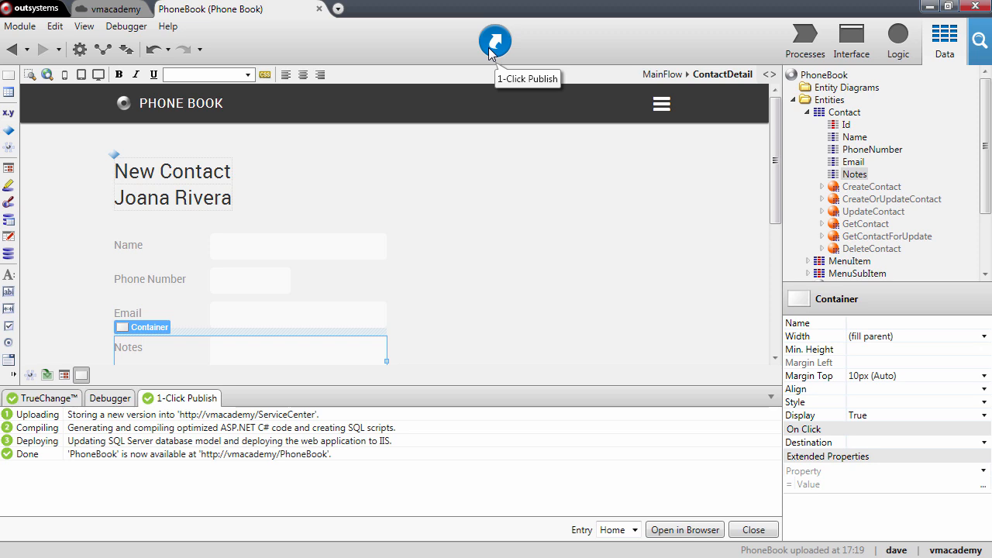
{"action": "left_click", "coordinate": [844, 112]}
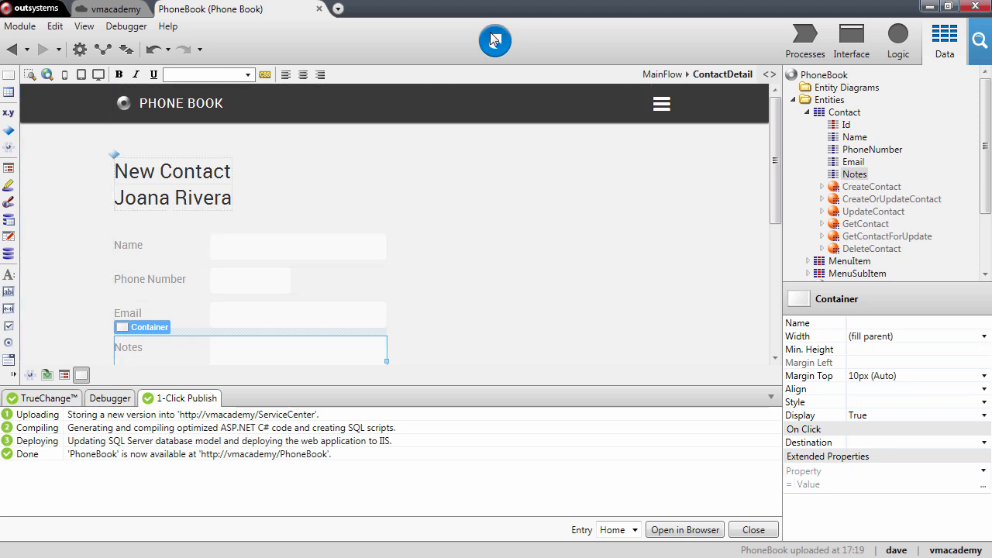
{"action": "mouse_move", "coordinate": [496, 40]}
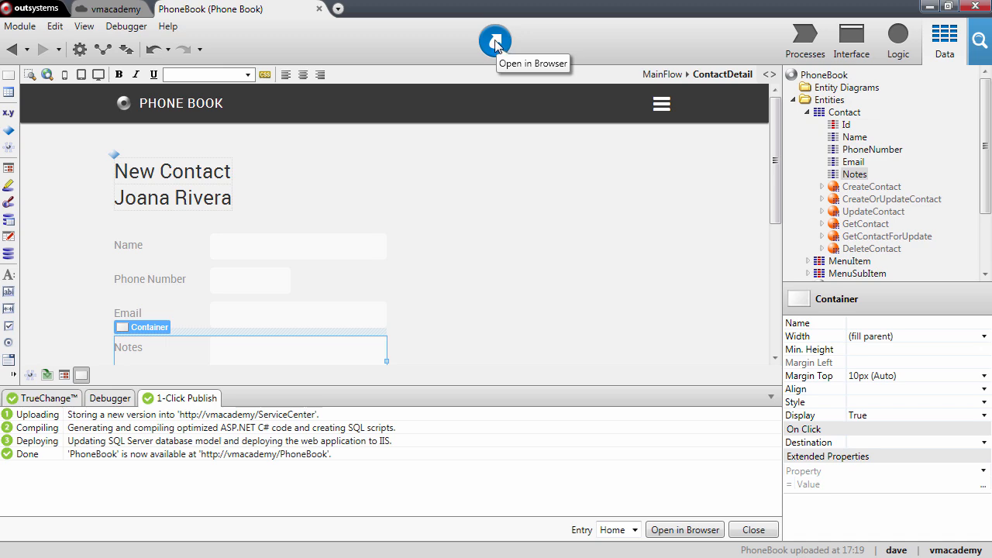
{"action": "left_click", "coordinate": [494, 41]}
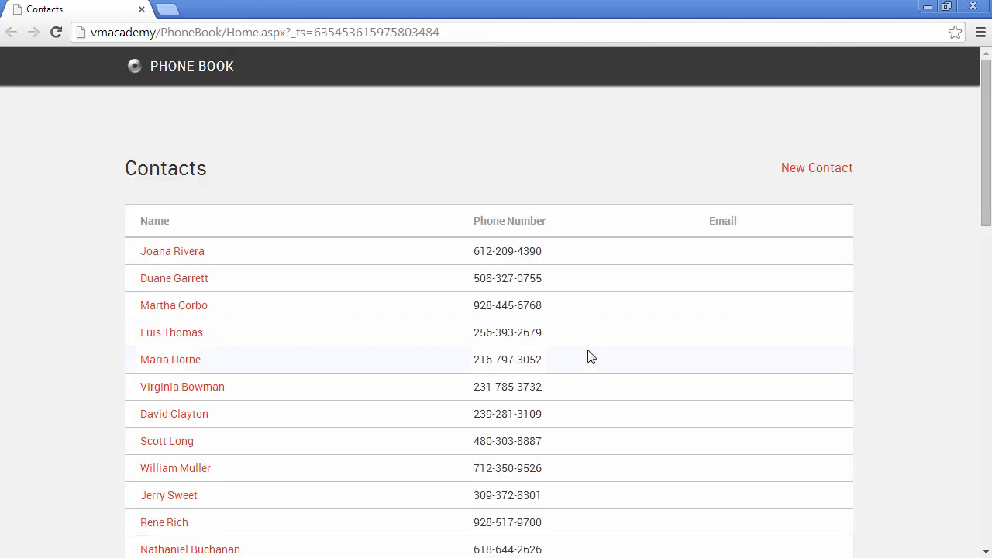
{"action": "mouse_move", "coordinate": [725, 353]}
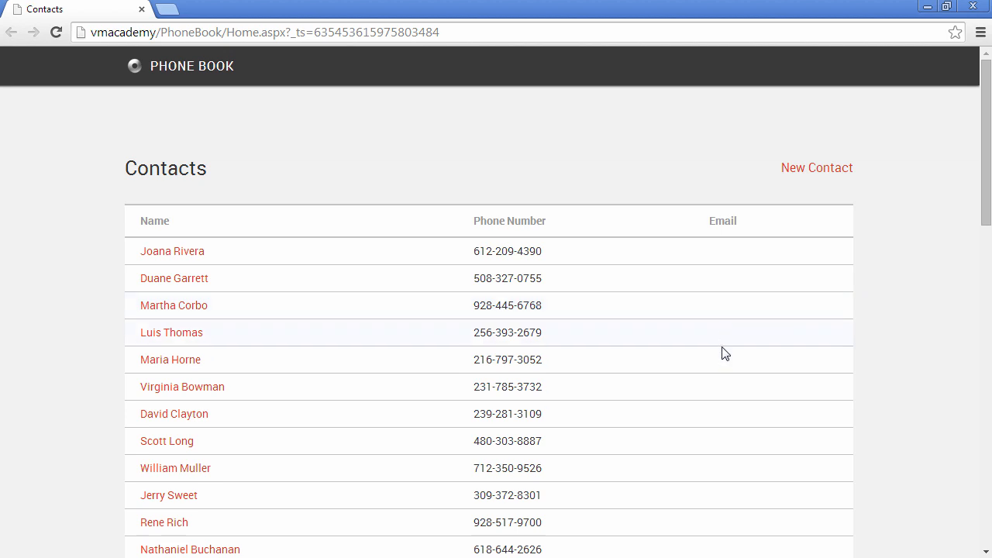
{"action": "mouse_move", "coordinate": [733, 363]}
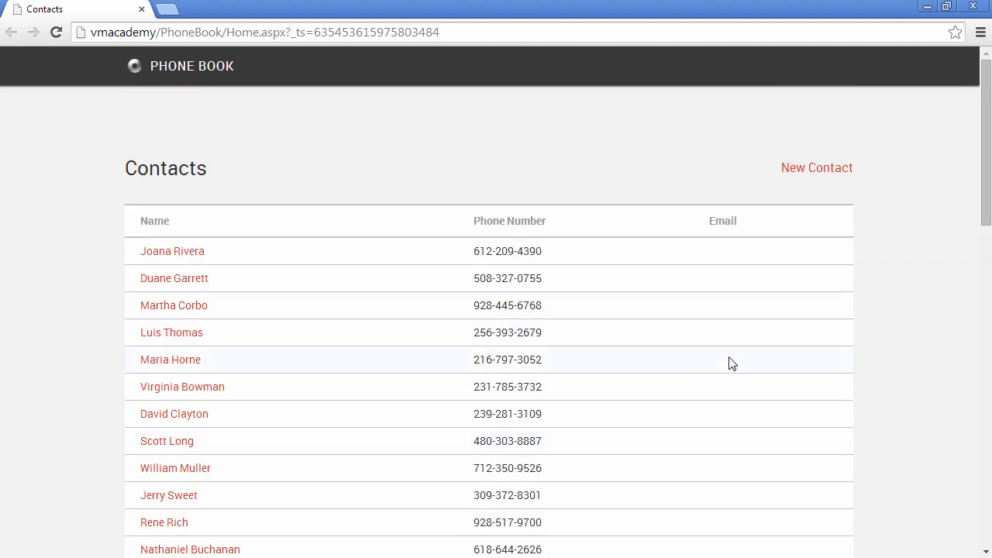
{"action": "mouse_move", "coordinate": [172, 251]}
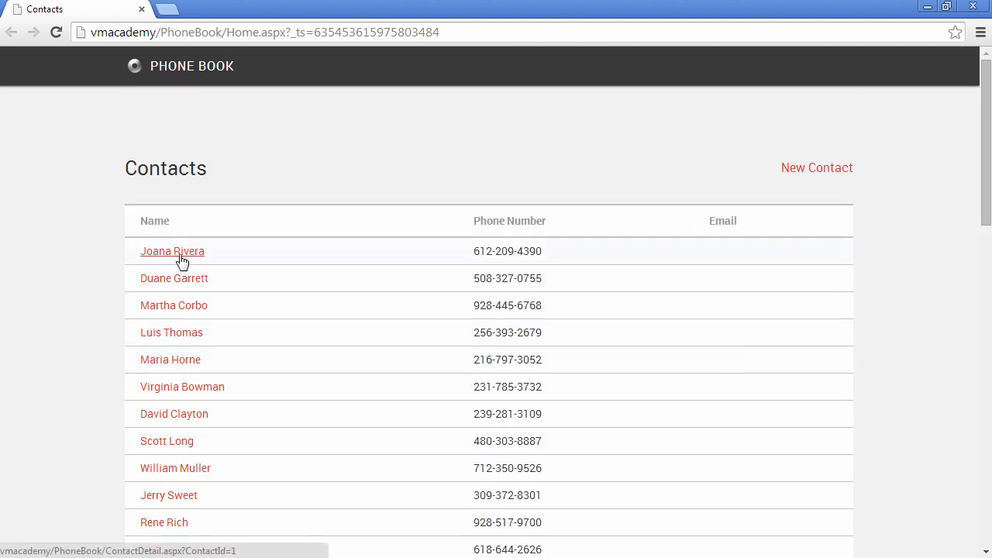
{"action": "left_click", "coordinate": [172, 251]}
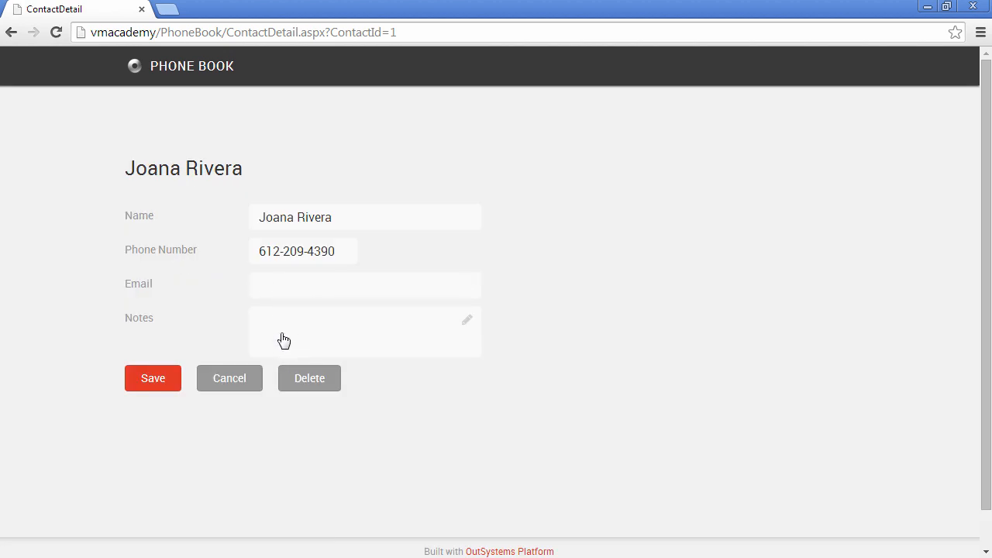
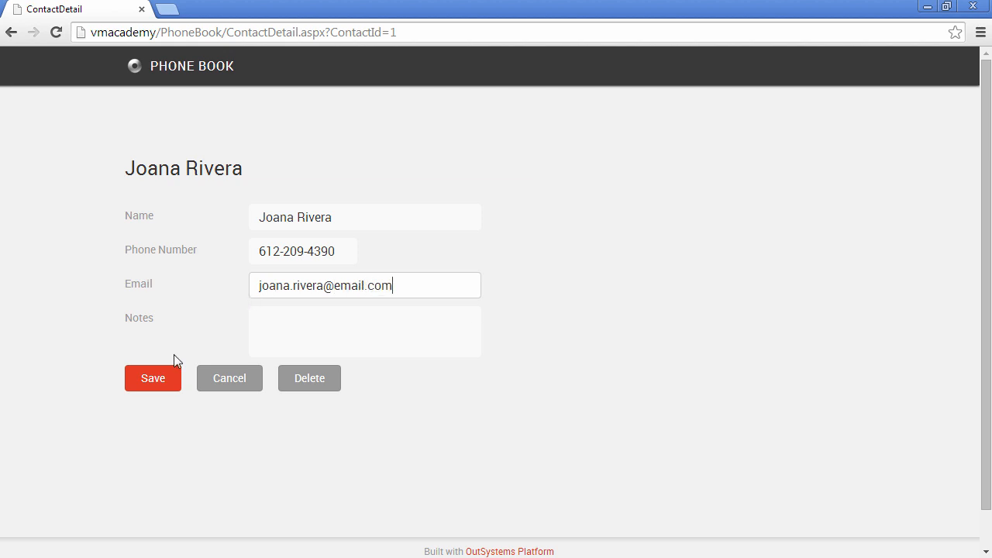
{"action": "left_click", "coordinate": [153, 378]}
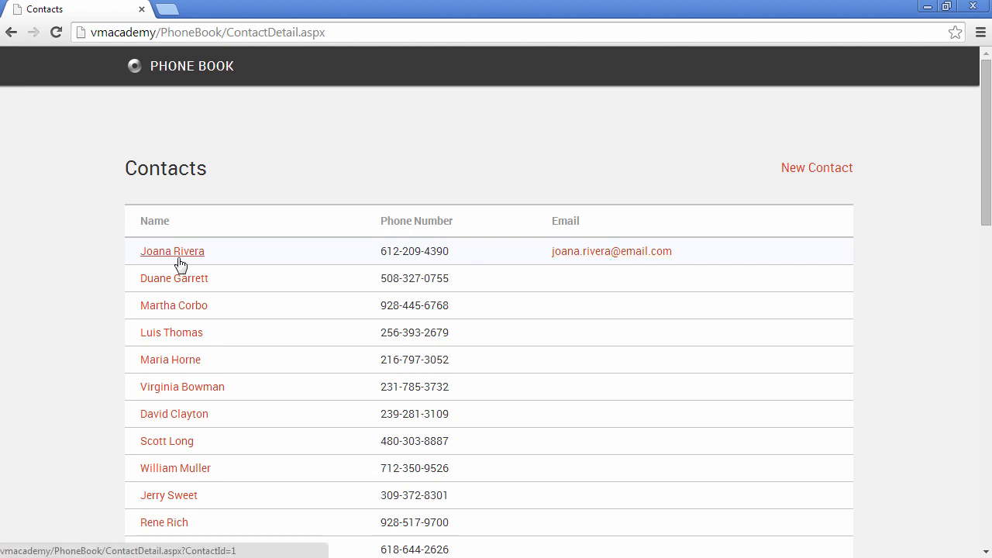
{"action": "left_click", "coordinate": [172, 252]}
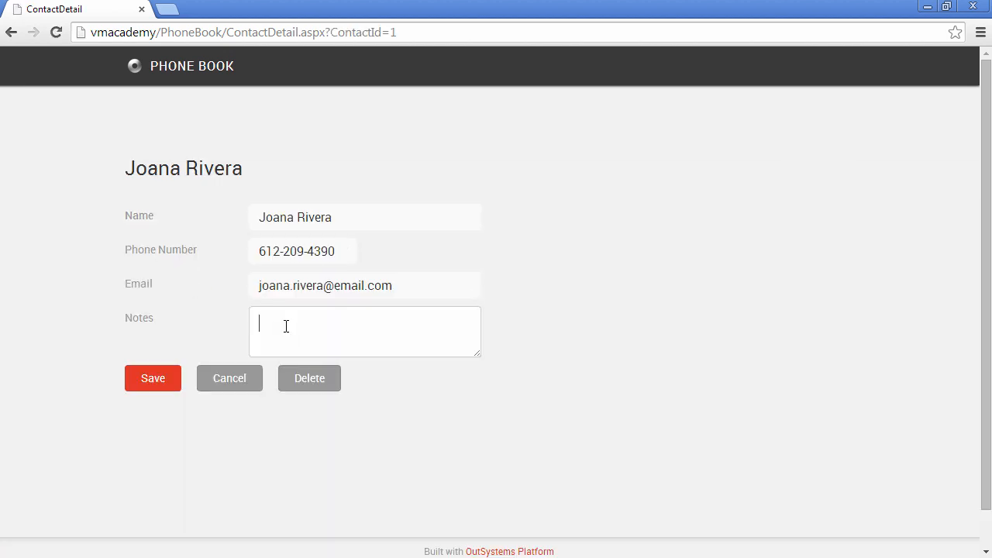
{"action": "type", "text": "Joana is"}
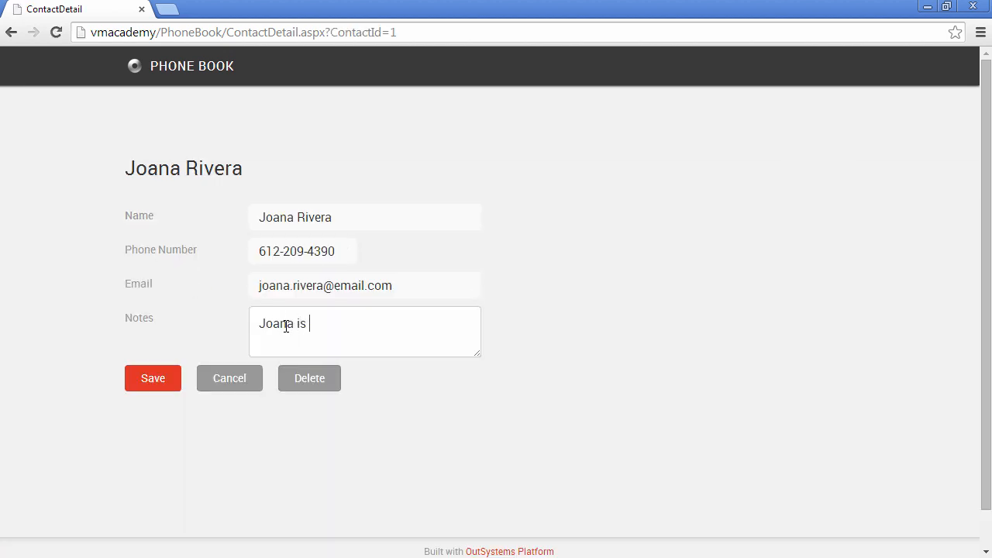
{"action": "type", "text": "a nice lady!"}
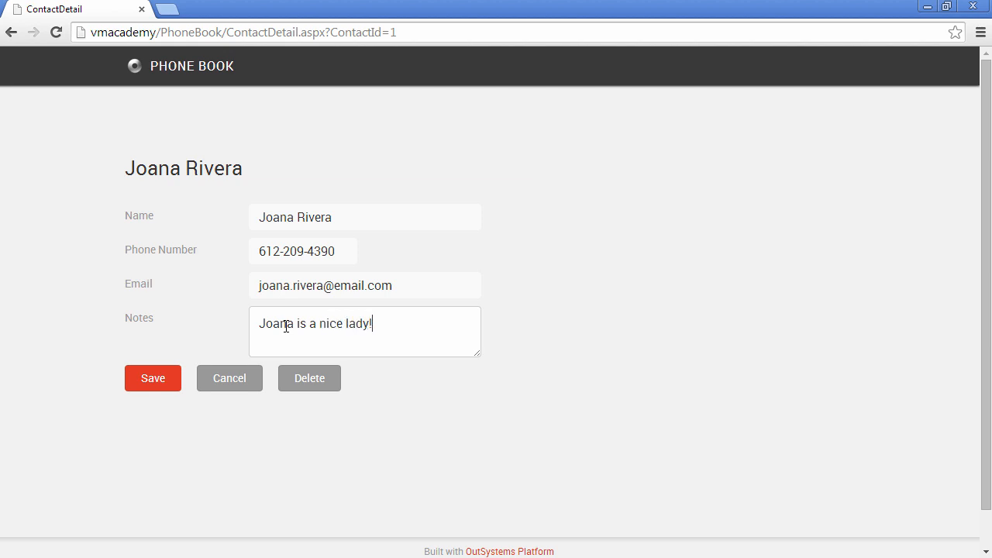
{"action": "left_click", "coordinate": [152, 379]}
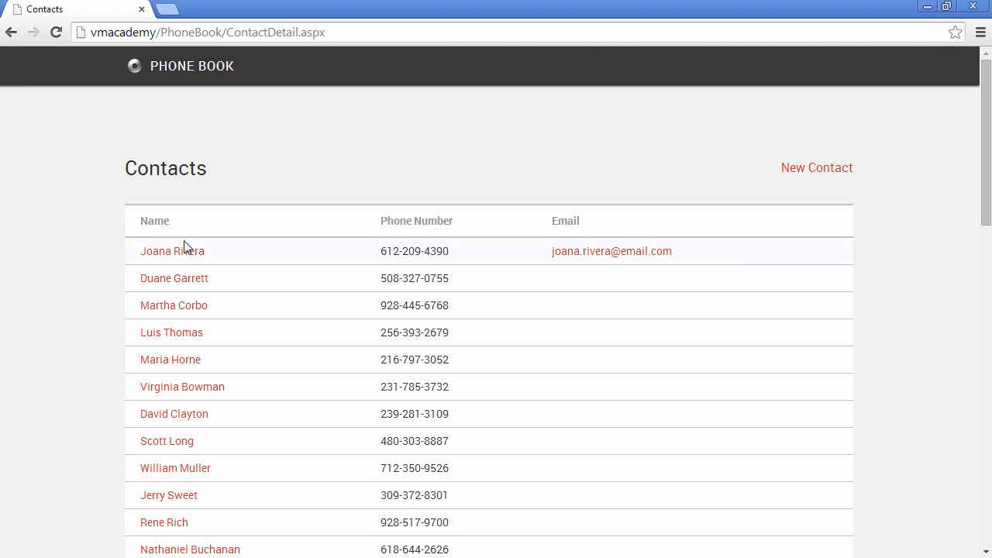
{"action": "left_click", "coordinate": [172, 250]}
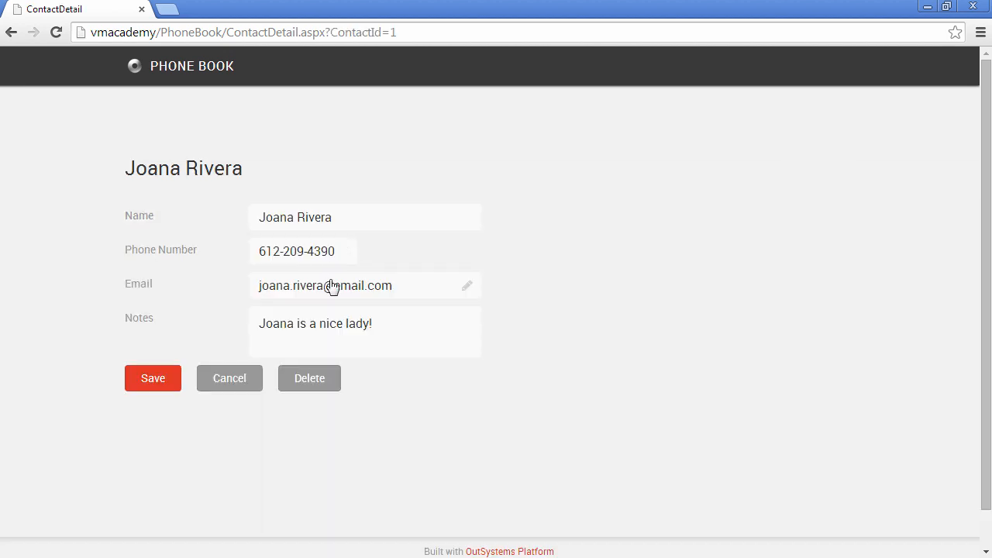